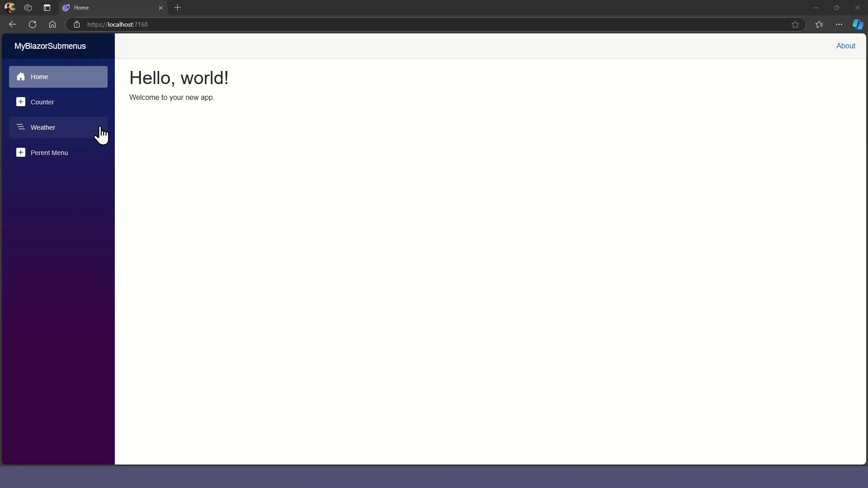
mouse_move(172, 149)
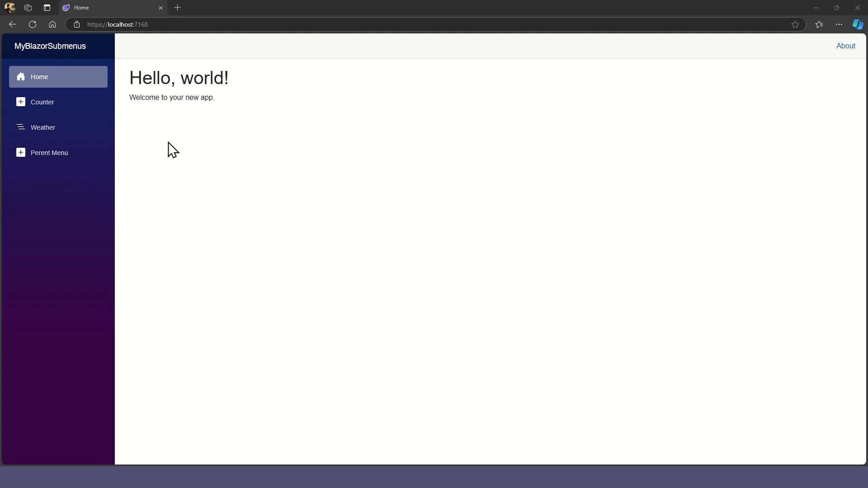
mouse_move(58, 158)
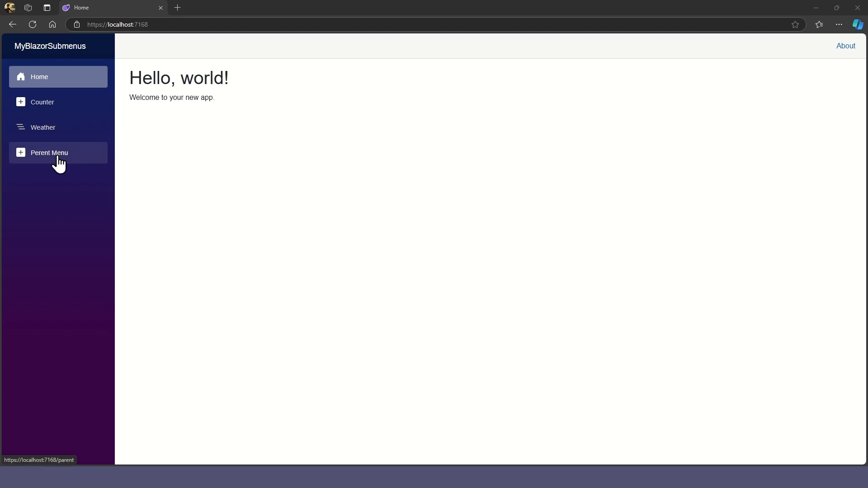
Expand Parent Menu, visit the Submenu 1 and Submenu 2 pages, then toggle Parent Menu again
click(48, 152)
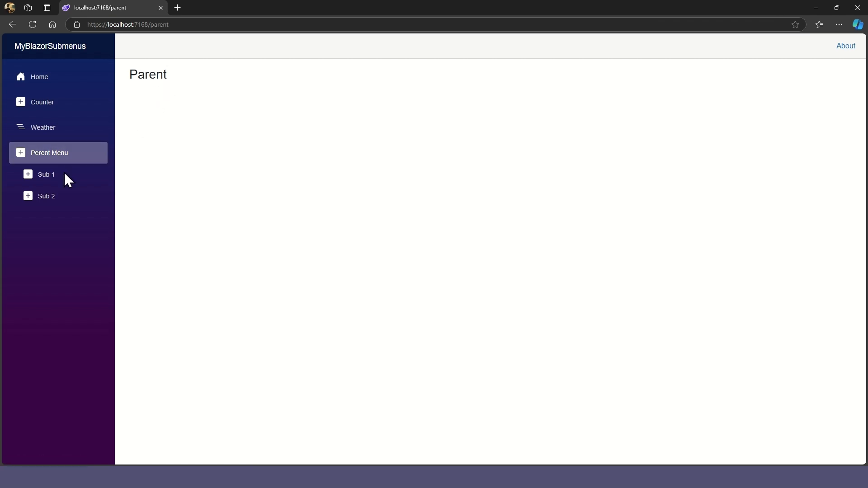
click(46, 174)
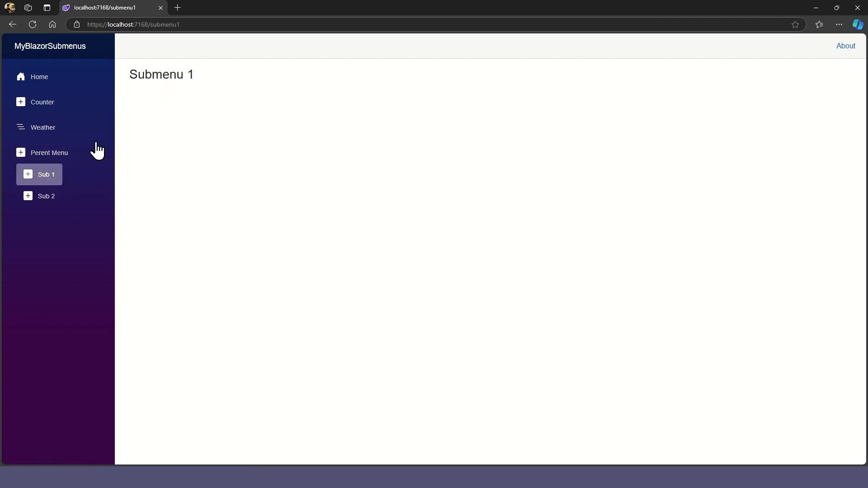
click(45, 195)
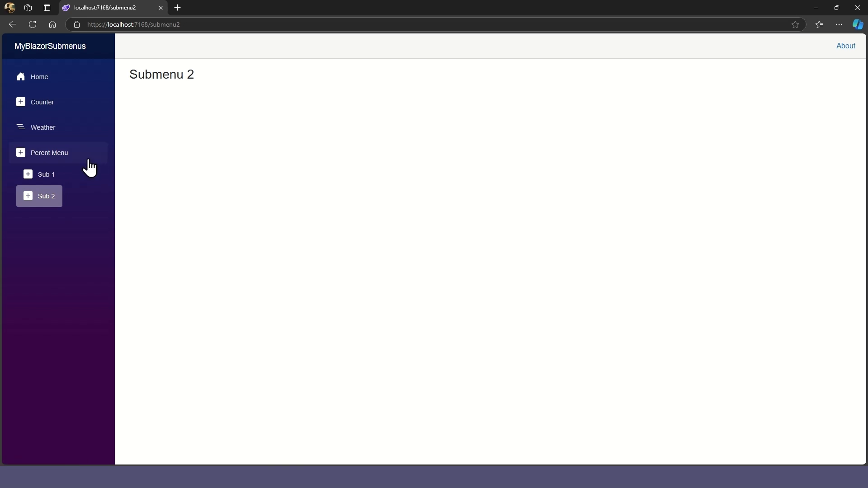
click(49, 152)
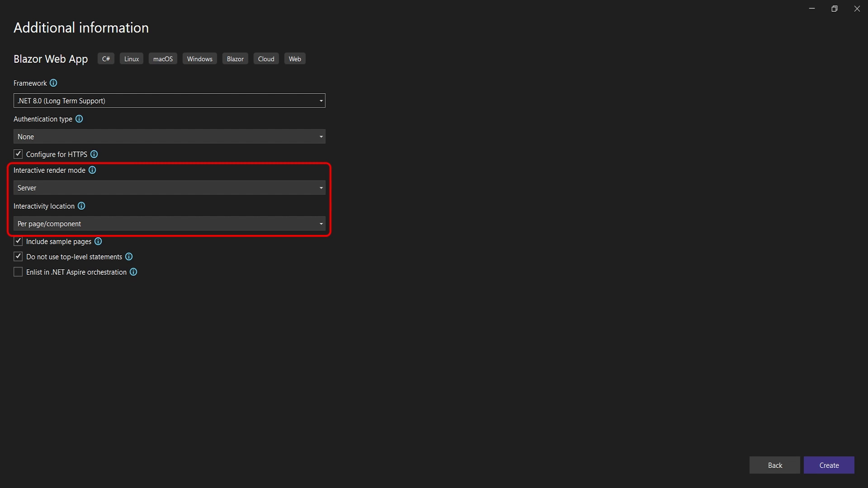
Create the Blazor Web App using Server render mode with per page/component interactivity
click(829, 465)
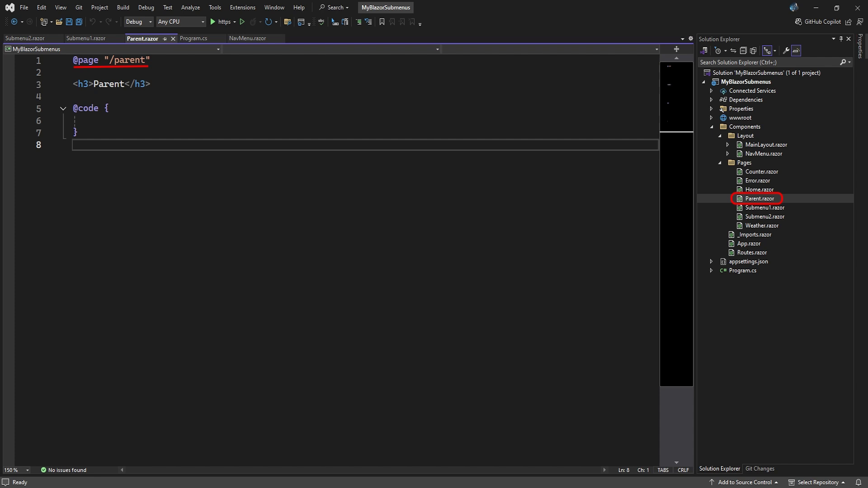
Open Parent.razor from Components > Pages in the editor
double_click(764, 207)
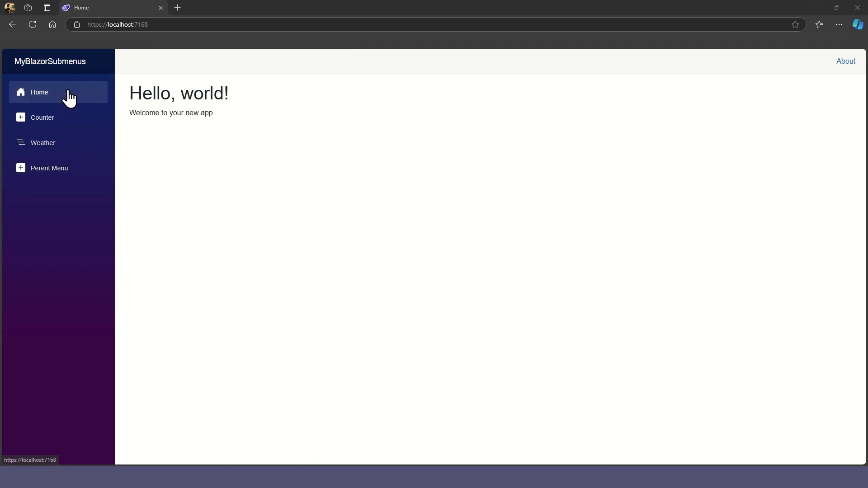
Navigate to the Home page showing Hello, world! in the running app
click(49, 169)
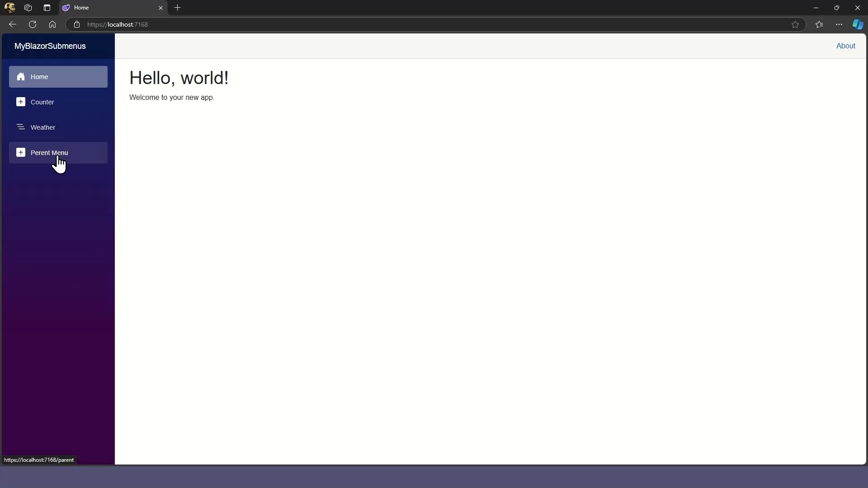
click(49, 153)
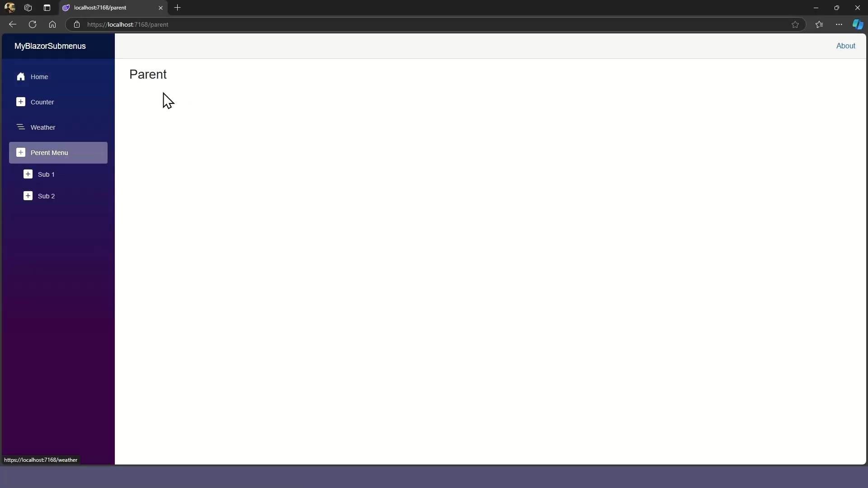
click(46, 174)
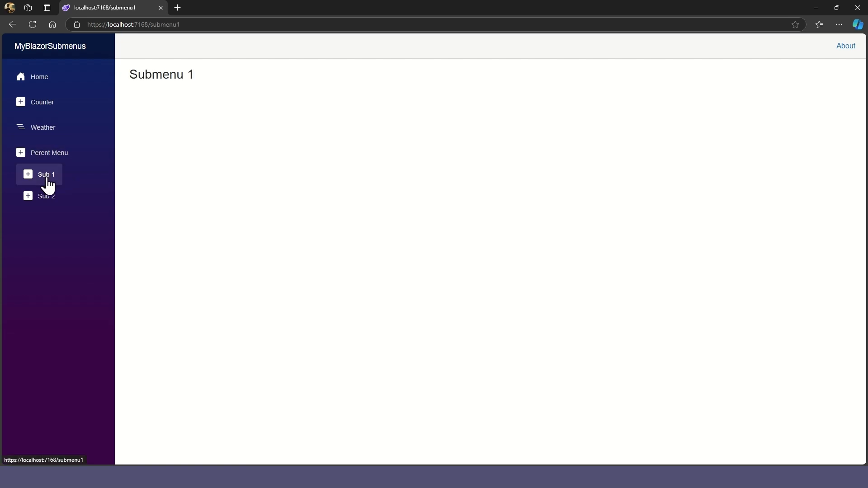
click(45, 196)
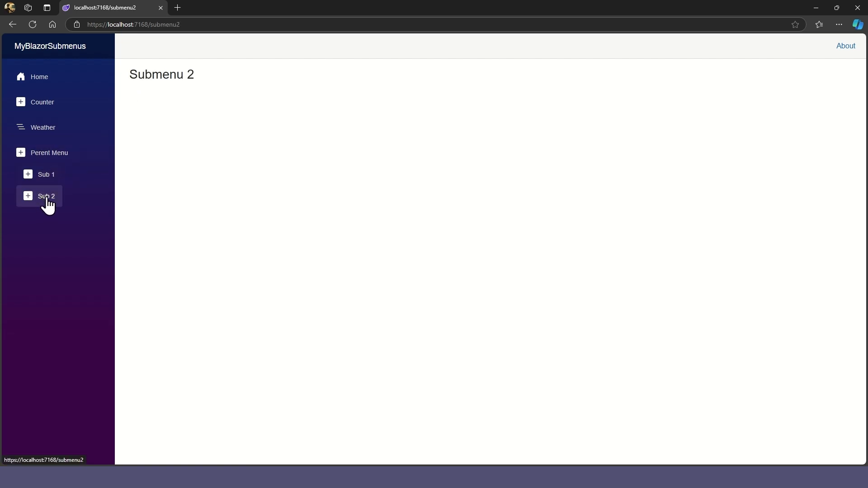
mouse_move(54, 157)
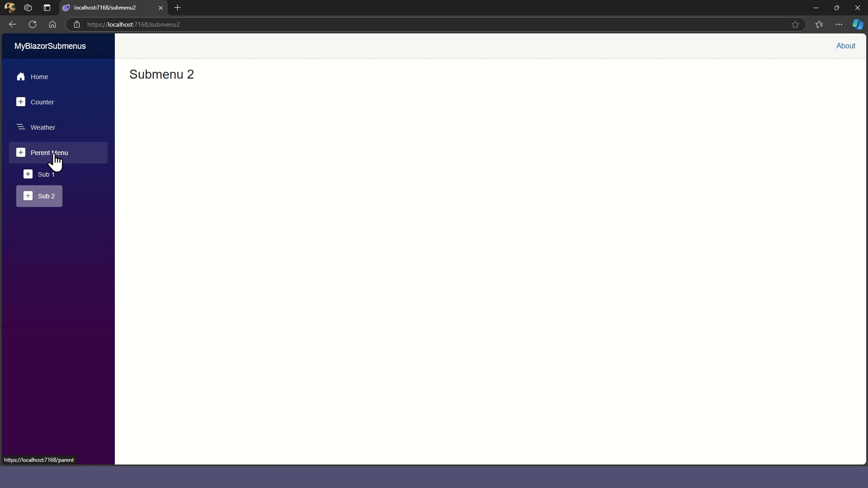
click(39, 77)
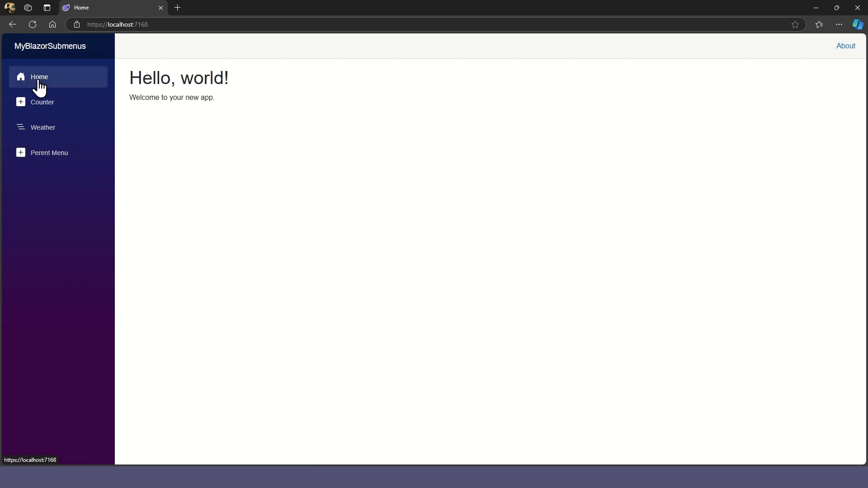